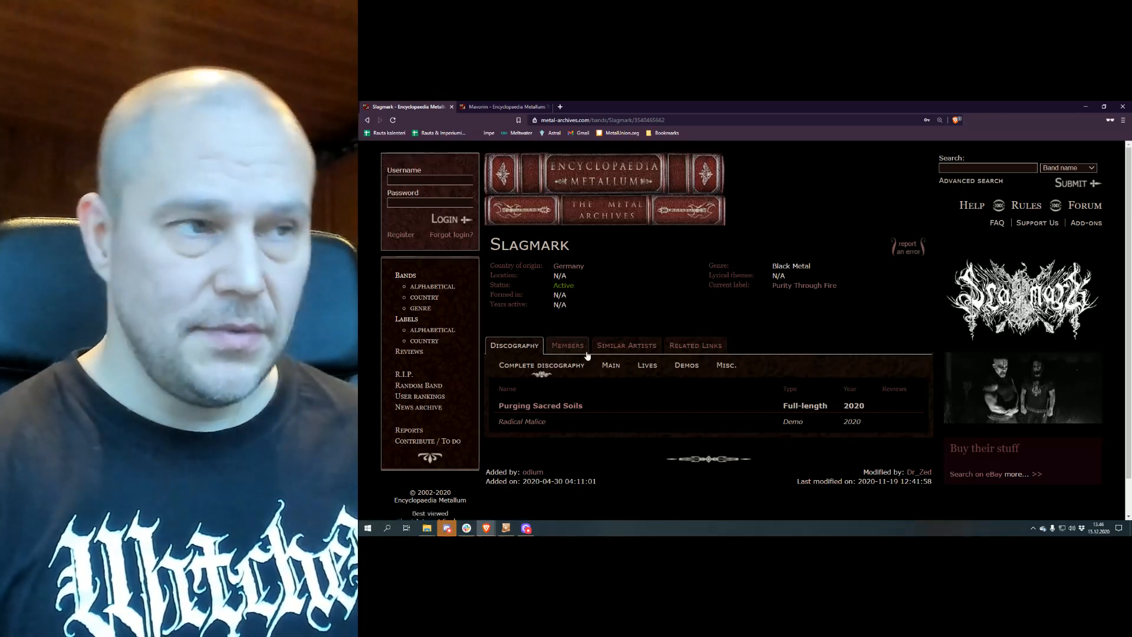
Switch to the Members tab to list Valfor (drums) and Revenant (vocals, guitars)
{"action": "left_click", "coordinate": [567, 345]}
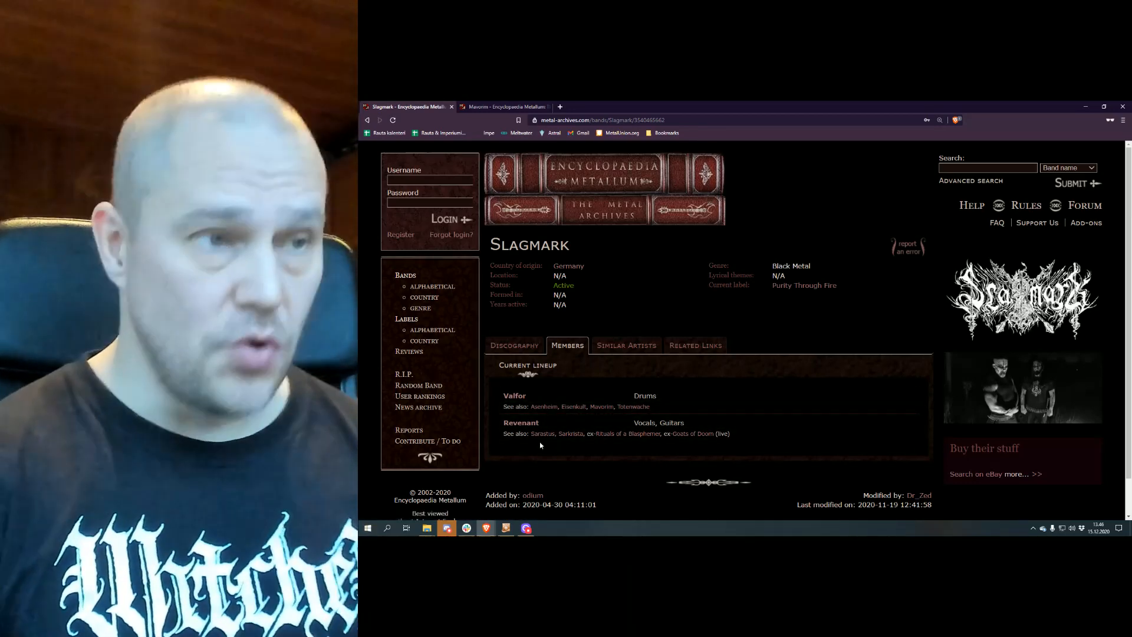
{"action": "mouse_move", "coordinate": [541, 454]}
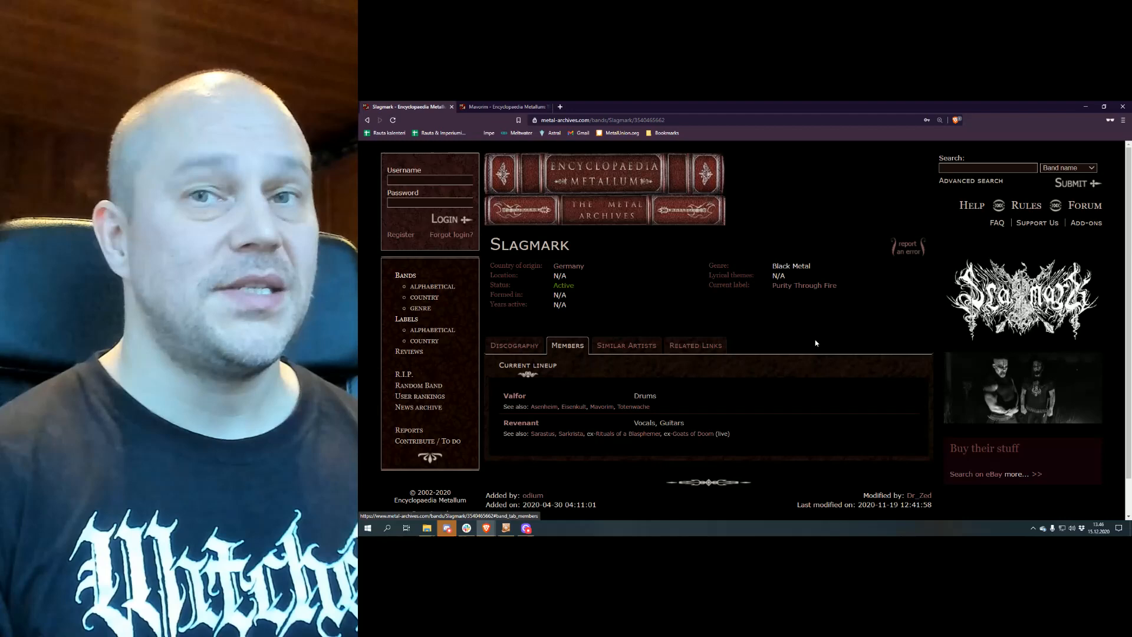
{"action": "mouse_move", "coordinate": [795, 343]}
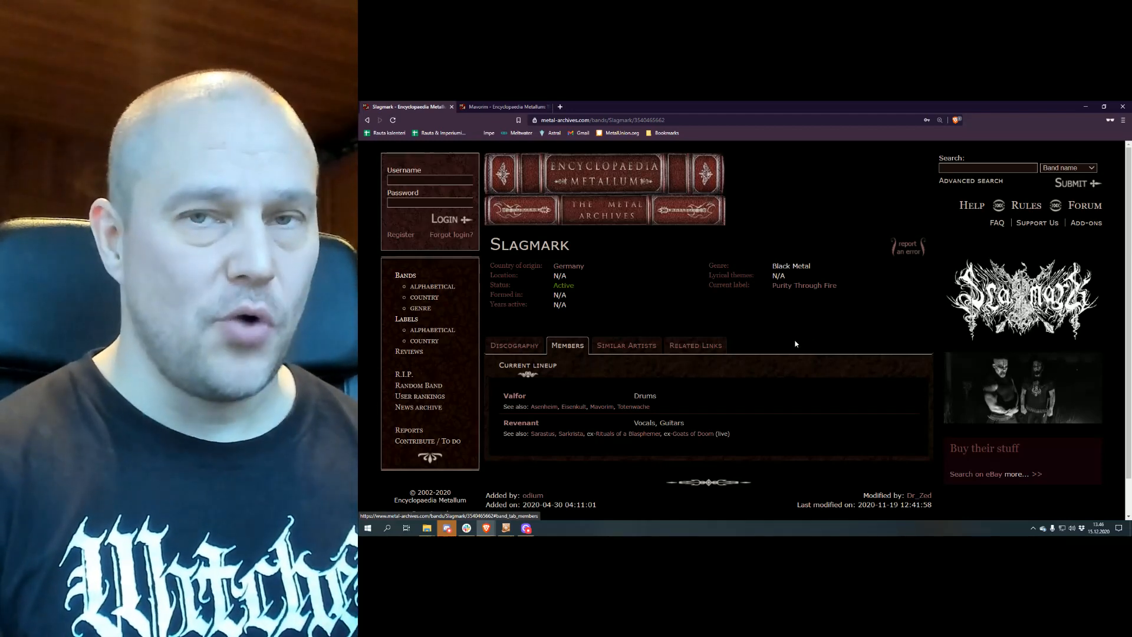
Open the 2020 demo Radical Malice from Slagmark's discography list
{"action": "left_click", "coordinate": [513, 345]}
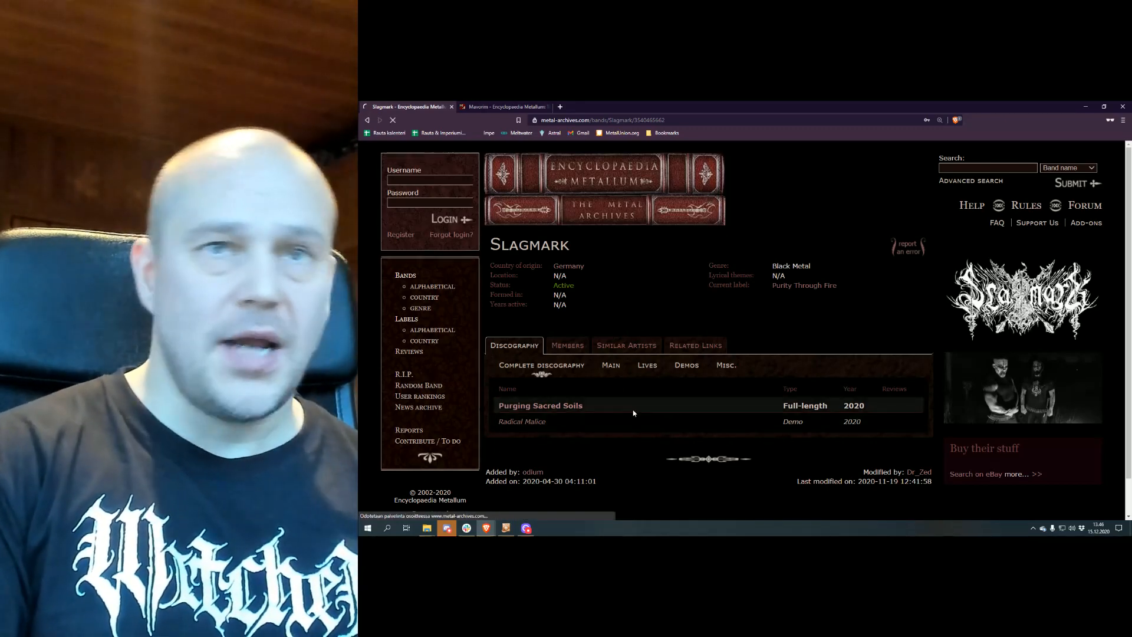
{"action": "left_click", "coordinate": [521, 420]}
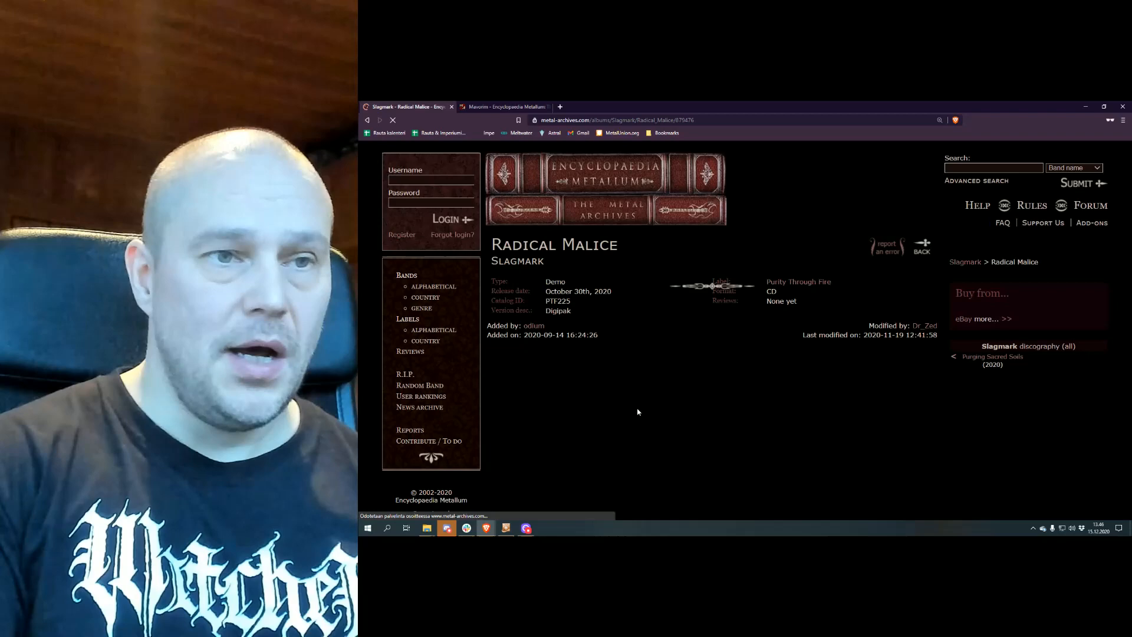